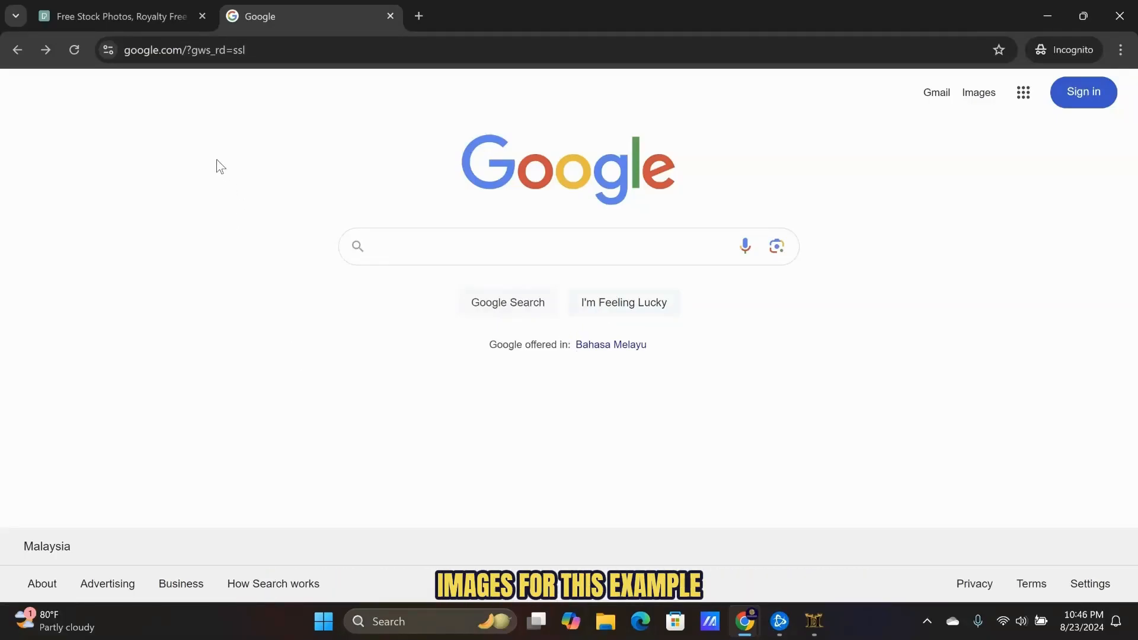
Step: Bring up the Pexels stock photo site with the penguin colony photo
left_click(116, 16)
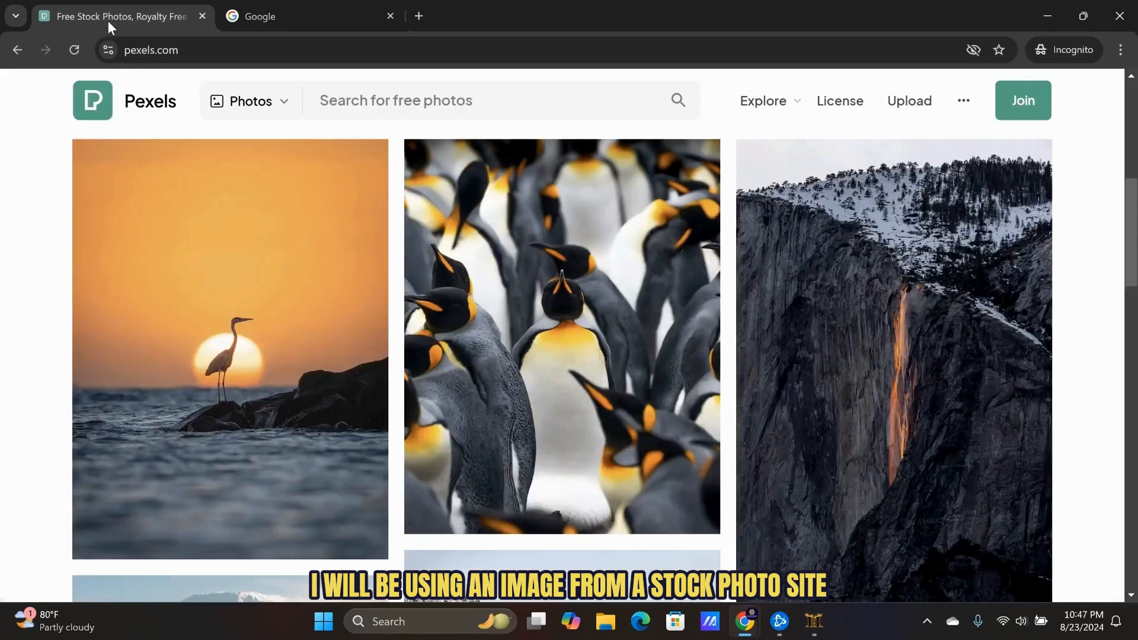
mouse_move(290, 256)
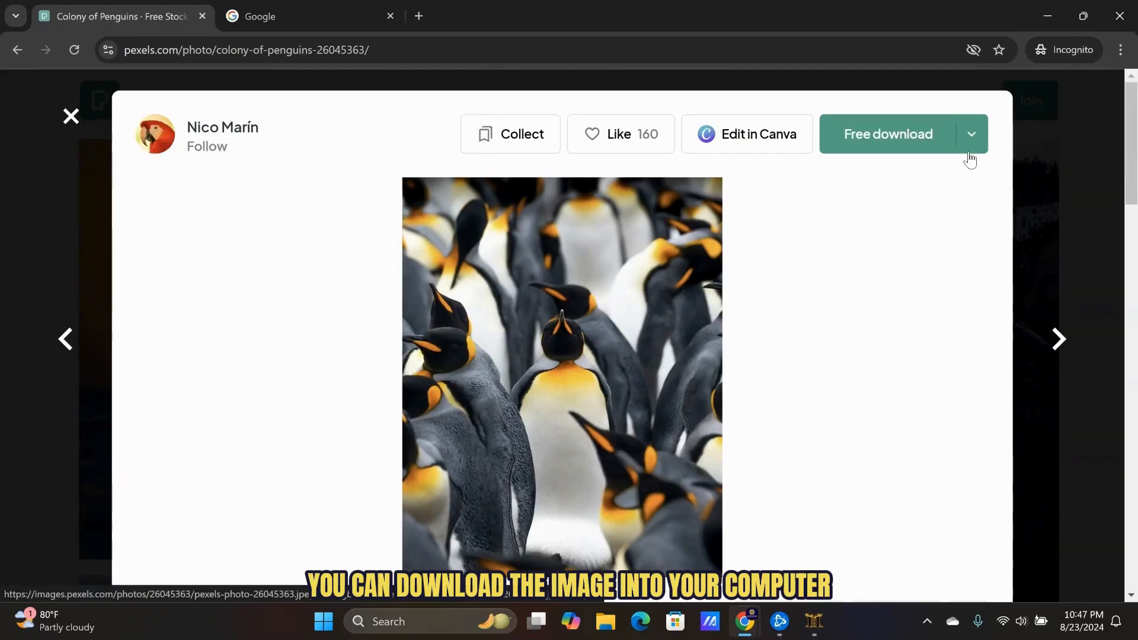
Step: Download the penguin photo at a chosen size and save the JPEG into Downloads
left_click(971, 134)
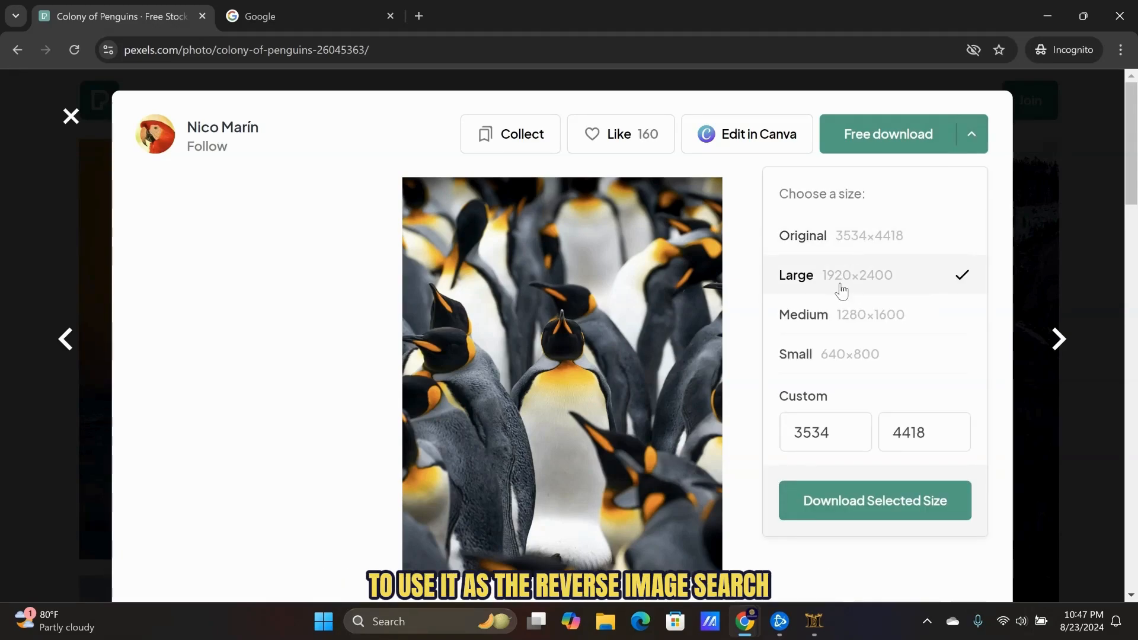
left_click(874, 500)
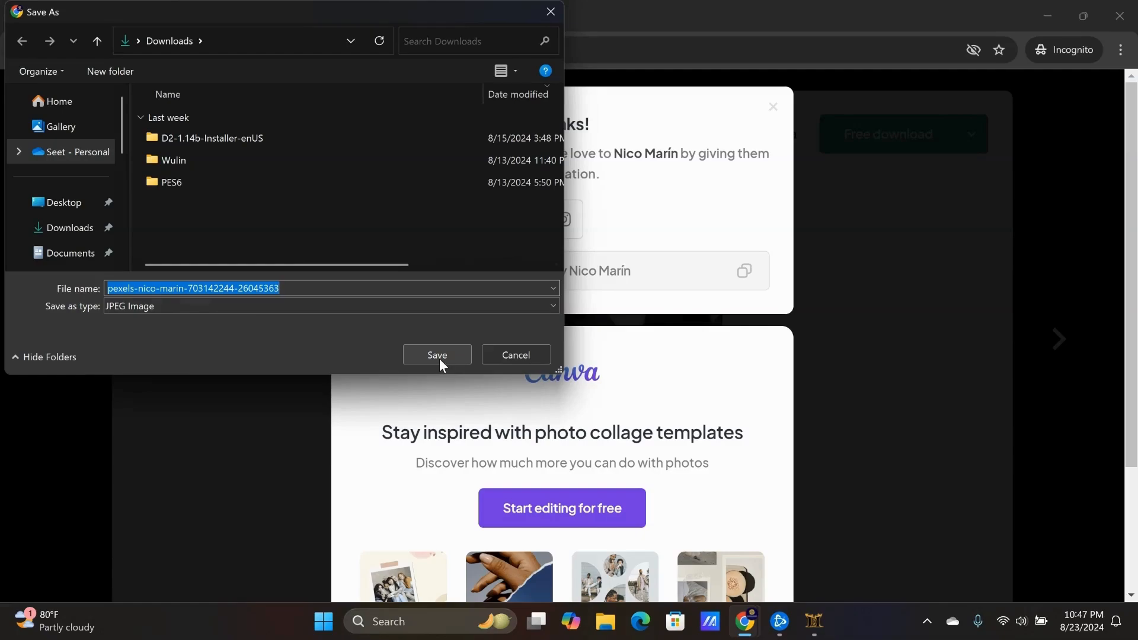
left_click(436, 356)
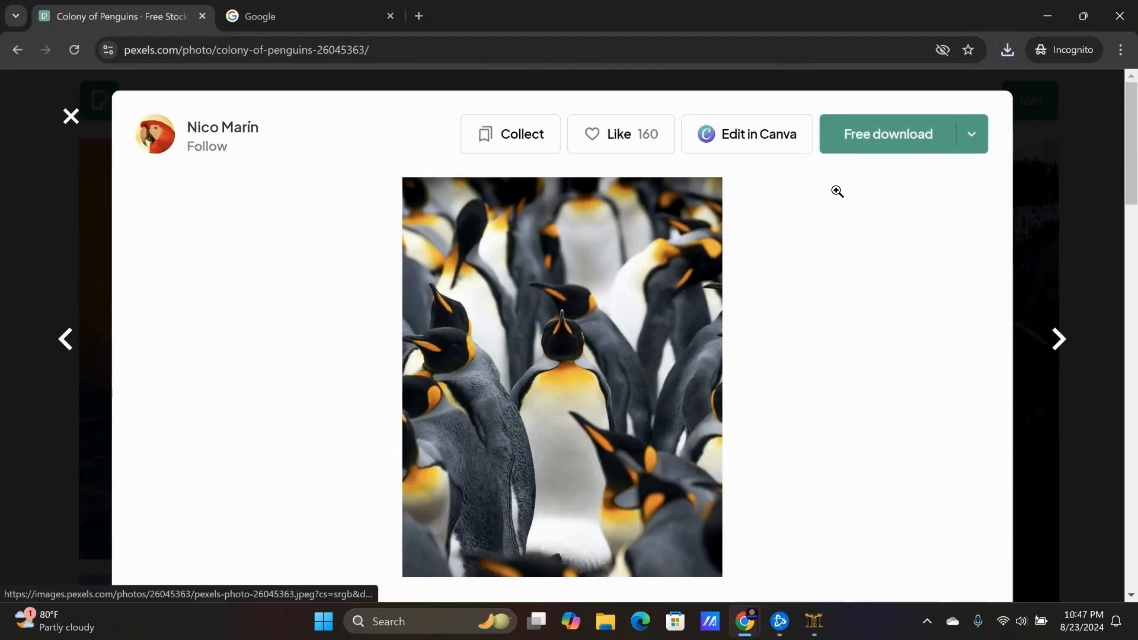
Step: View the penguin image's context options, then move to the Google home page
right_click(567, 306)
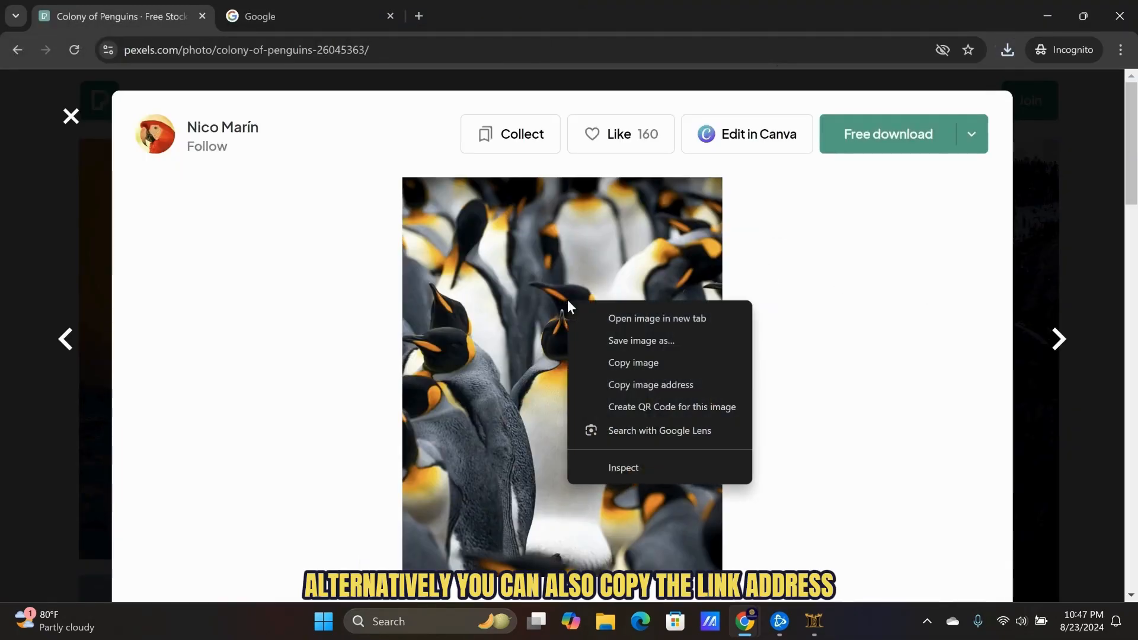
mouse_move(651, 384)
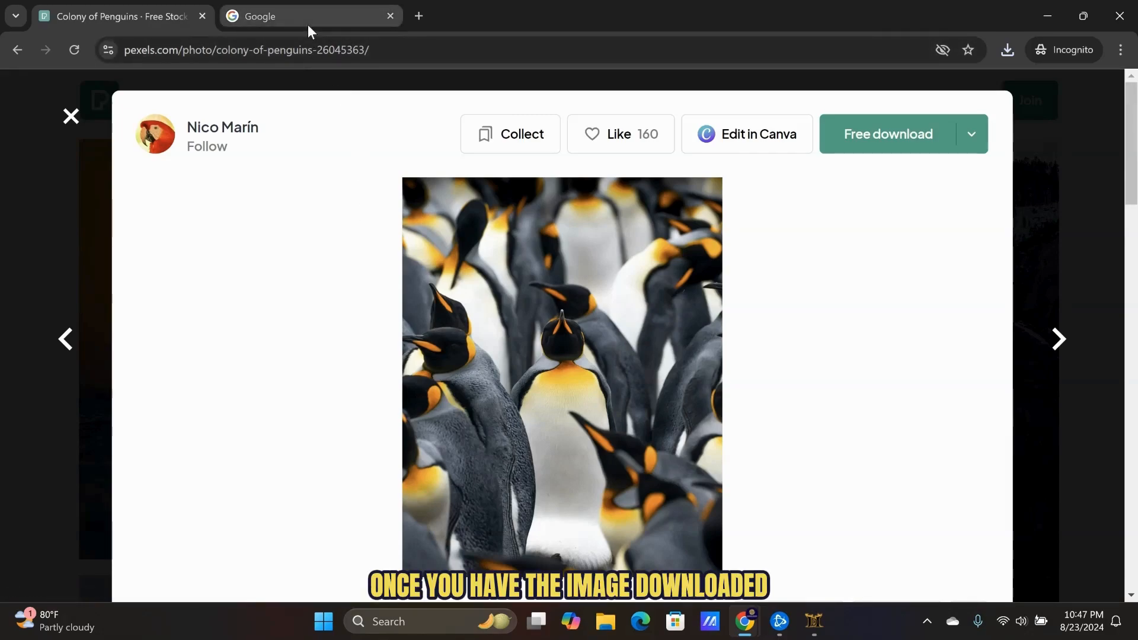
left_click(305, 15)
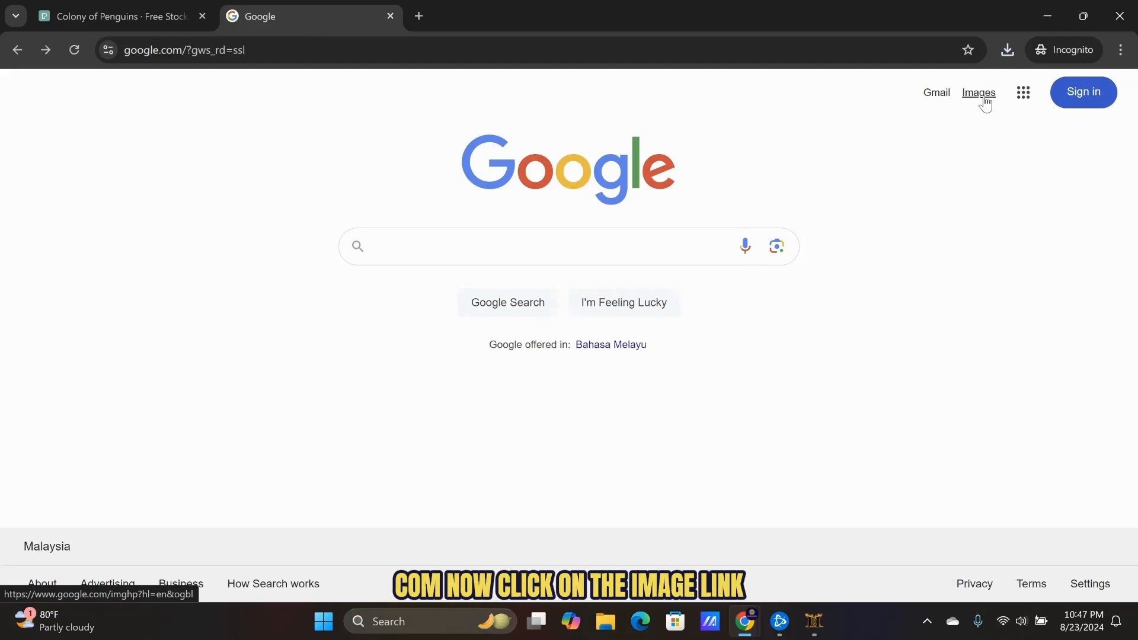
Step: Reach Google Images and bring up the Lens search-by-image panel
left_click(978, 92)
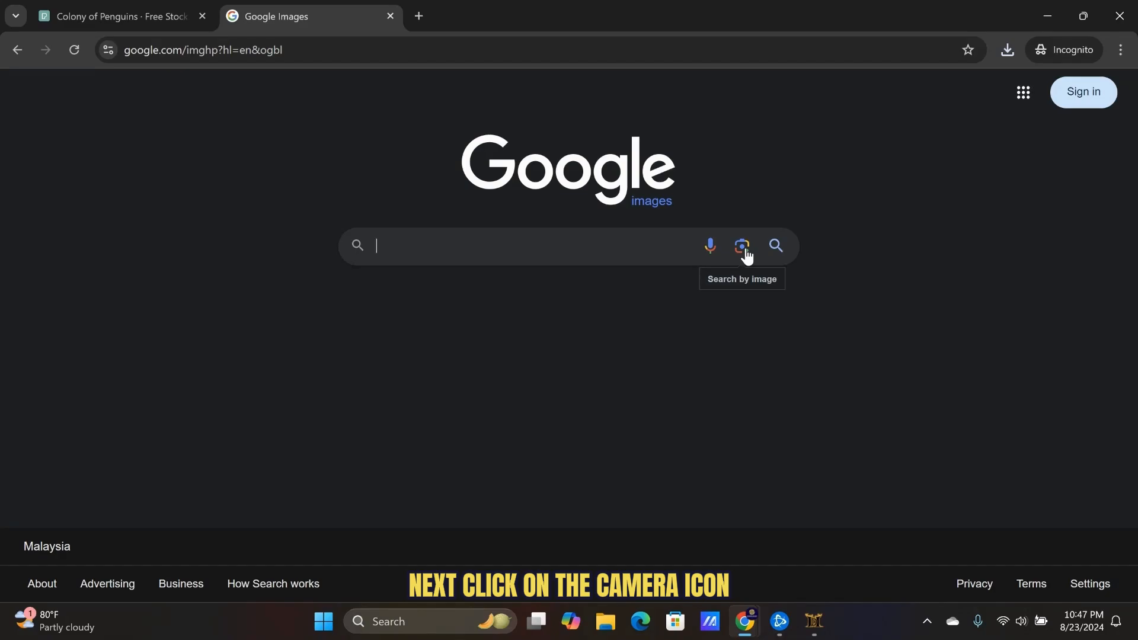
left_click(741, 246)
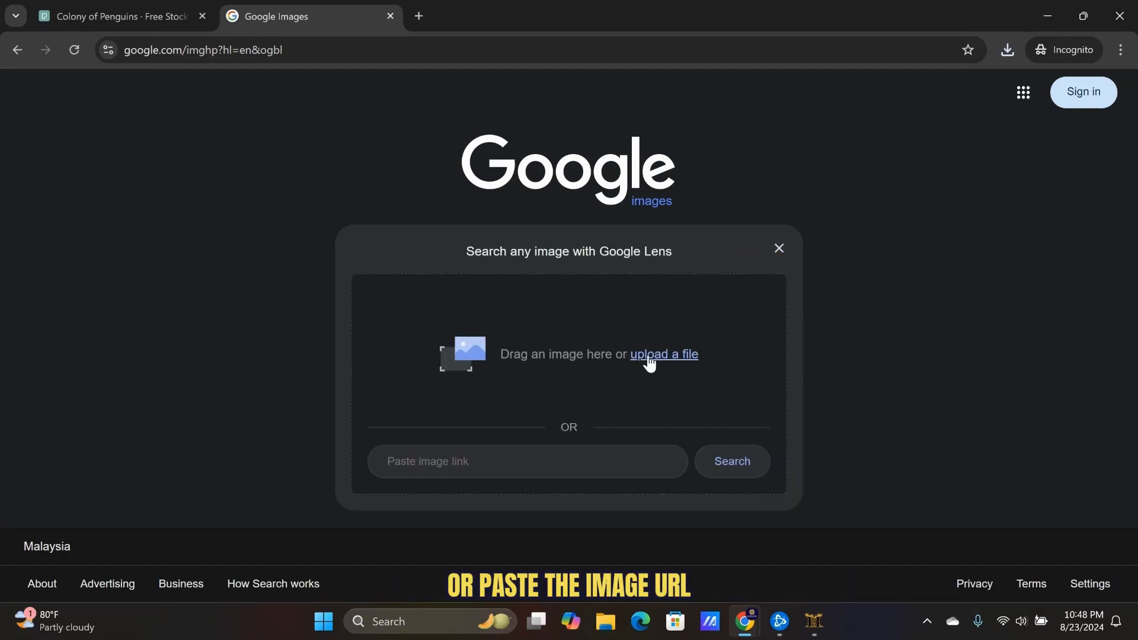
Step: Upload the downloaded penguin JPEG so Lens identifies it as a King penguin
left_click(664, 355)
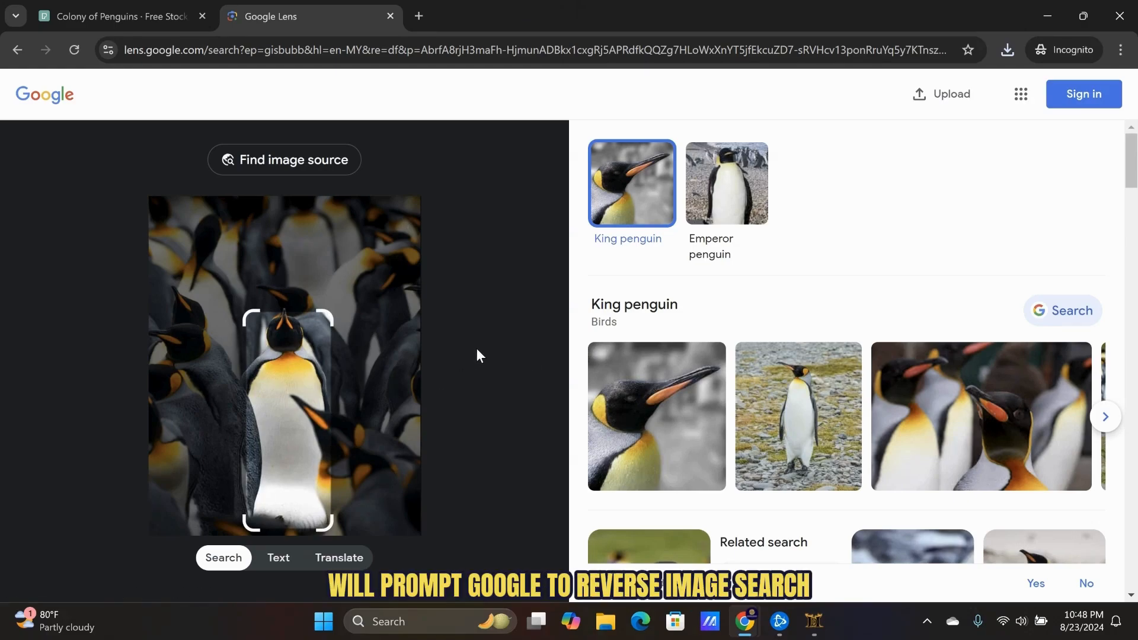
mouse_move(283, 160)
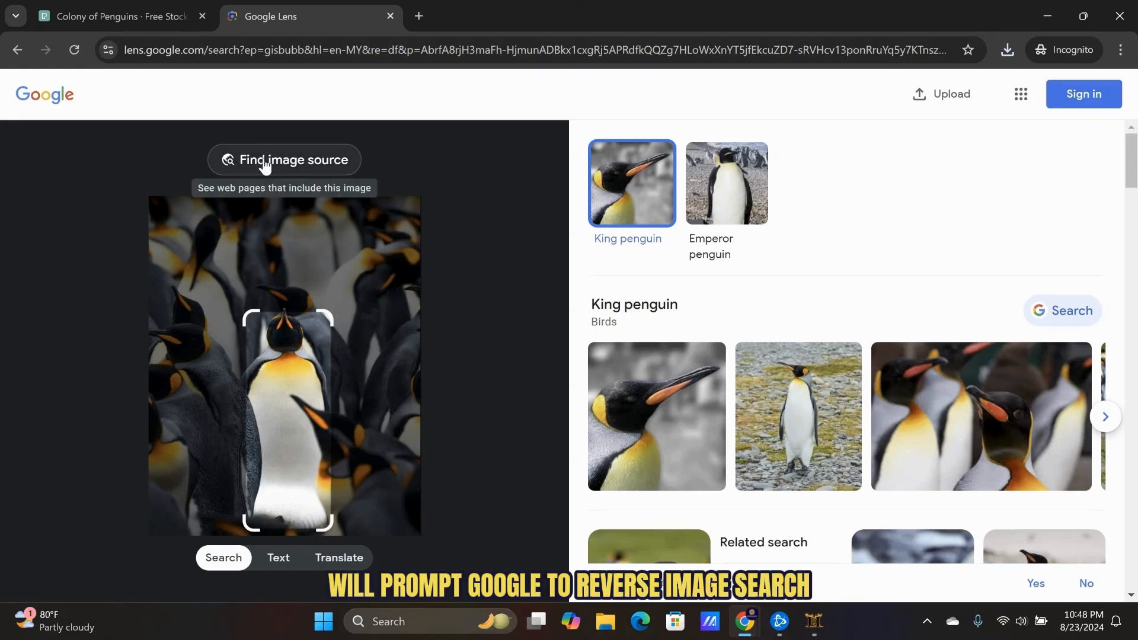
Step: Find the image source and review exact matches on Pexels pages and X profiles
left_click(284, 160)
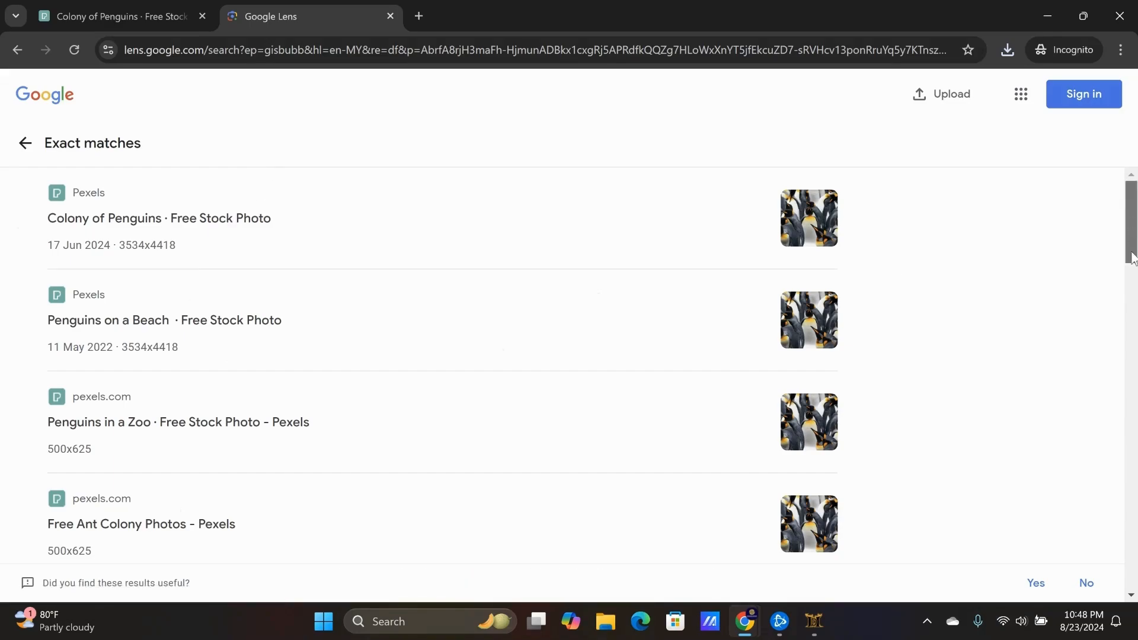
scroll("down", 3)
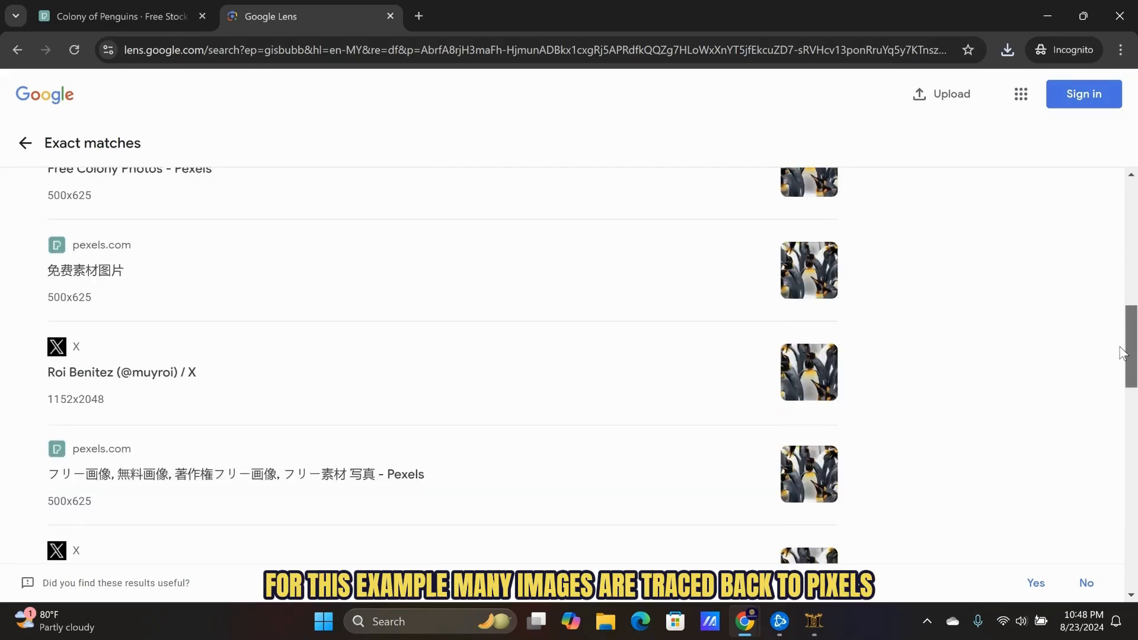
scroll("down", 3)
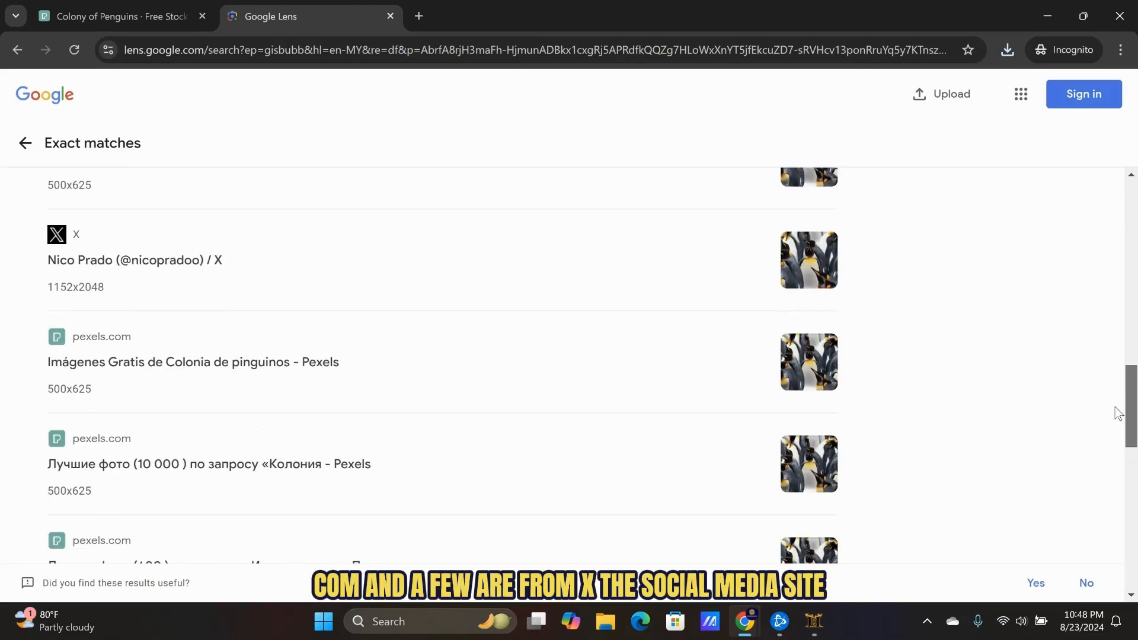
scroll("down", 3)
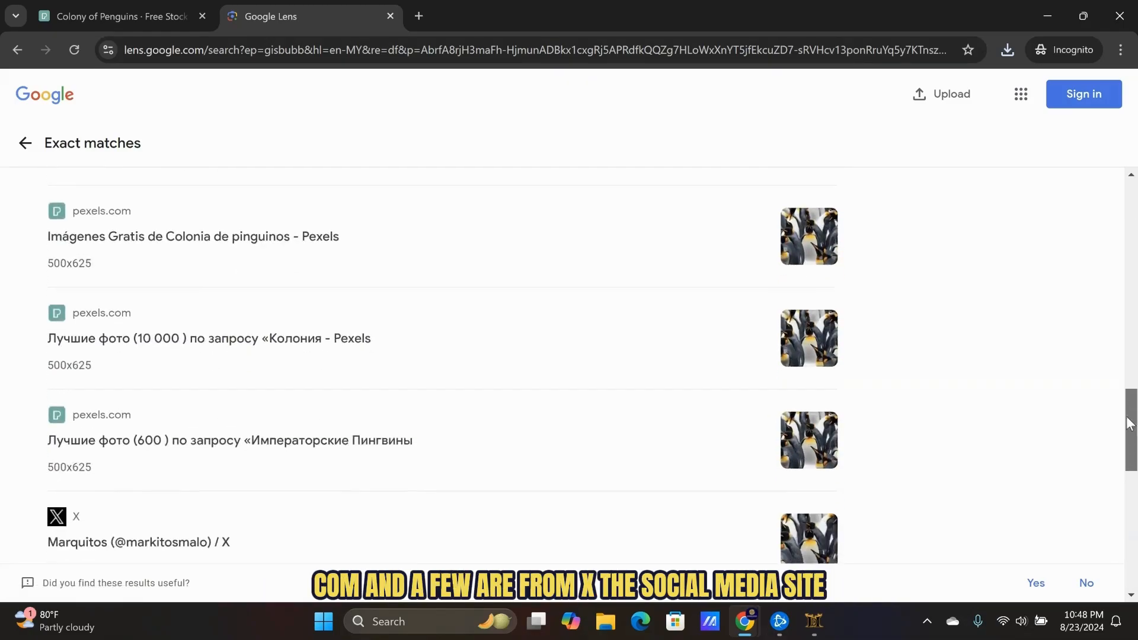